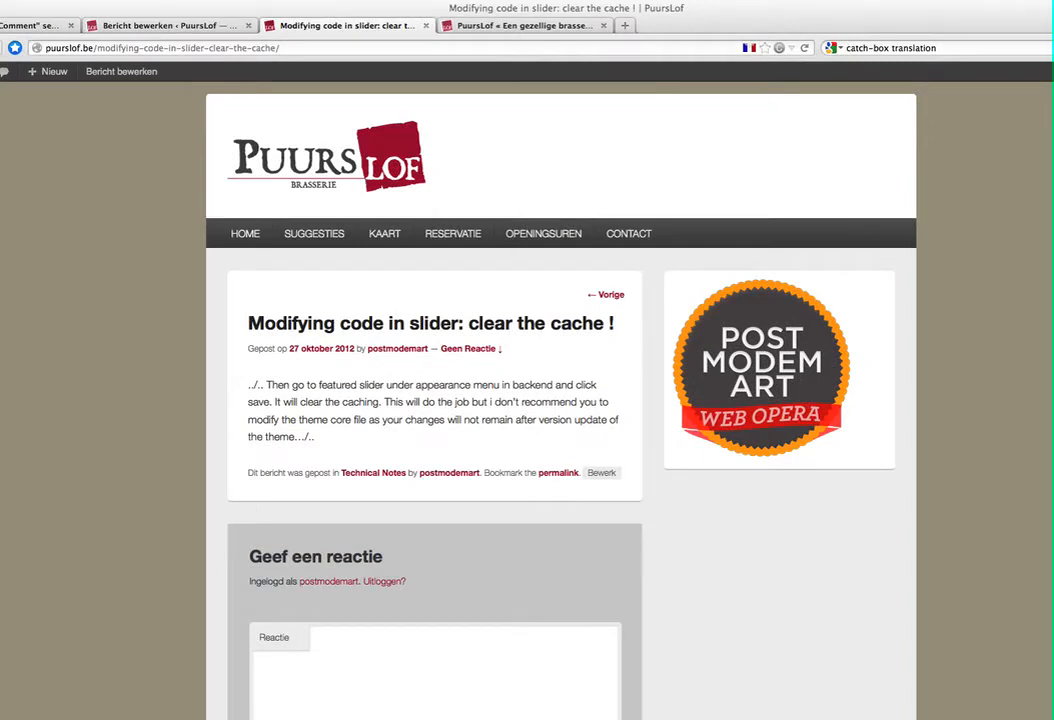
- Scroll through the clear-the-cache post's edit screen with the Screen Options panel shown
scroll("down", 3)
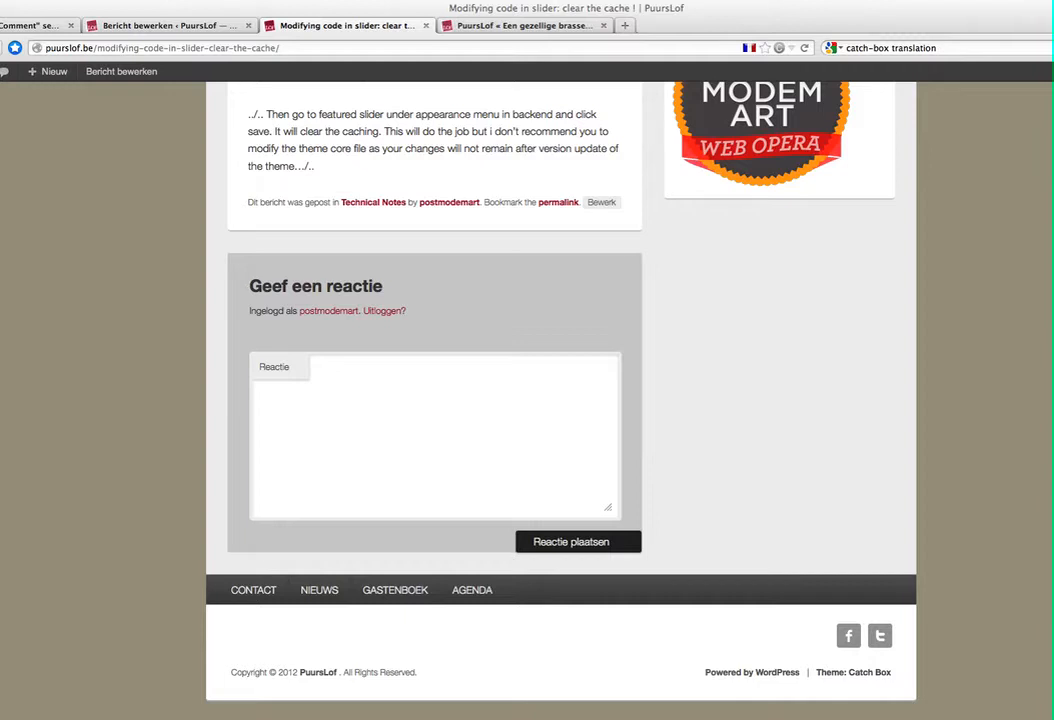
scroll("up", 3)
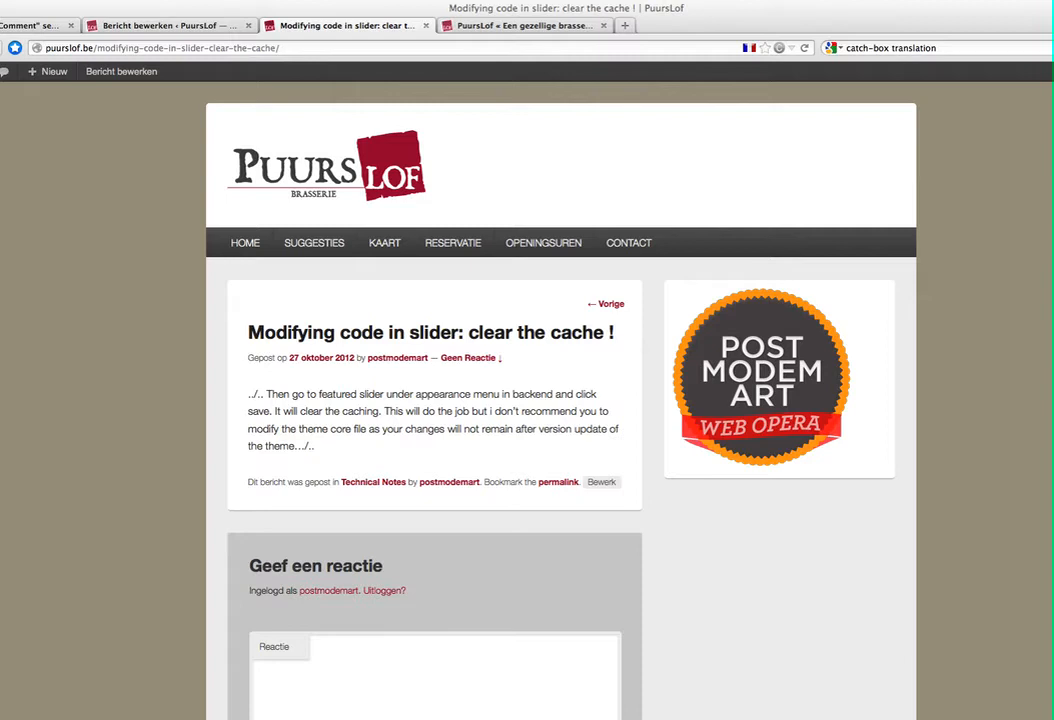
scroll("down", 3)
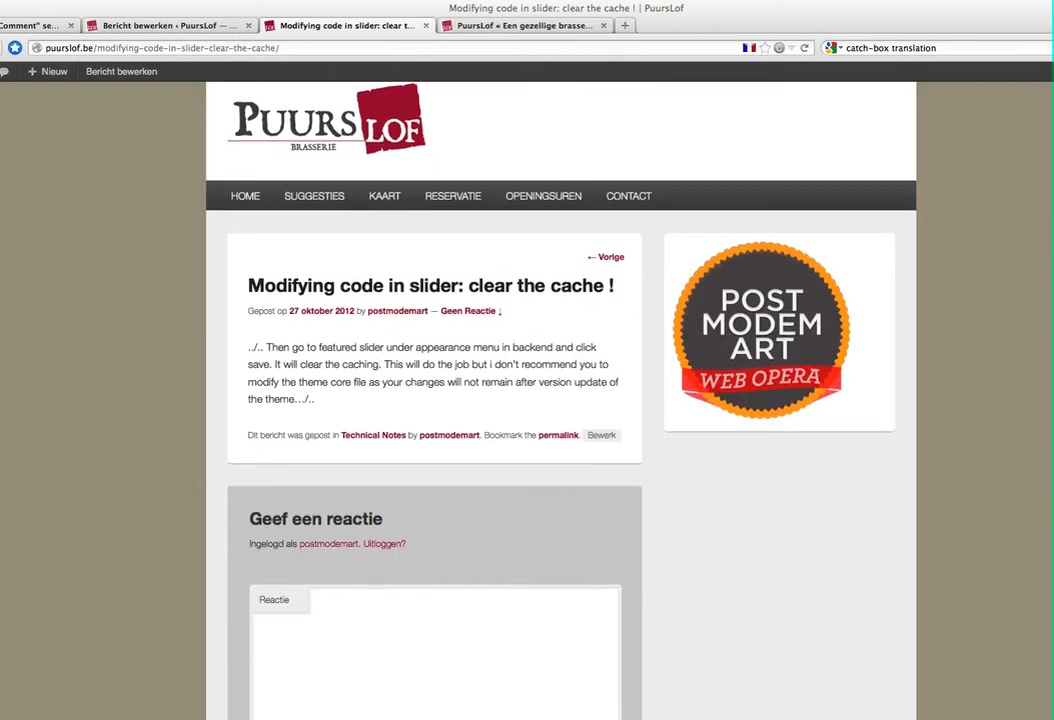
scroll("down", 3)
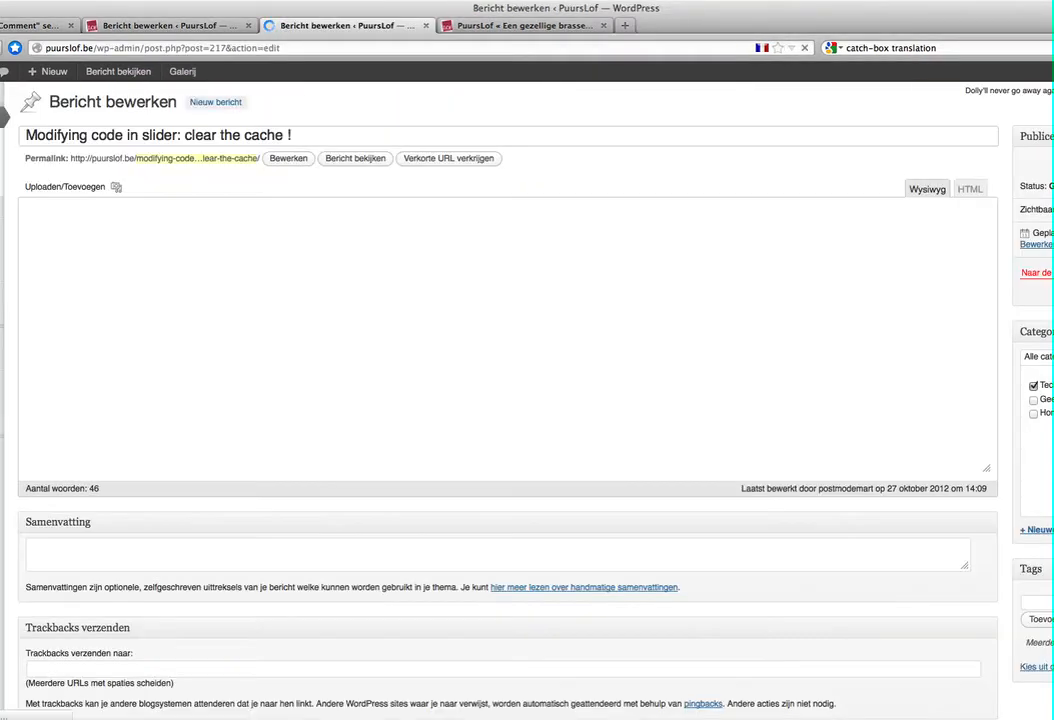
scroll("down", 3)
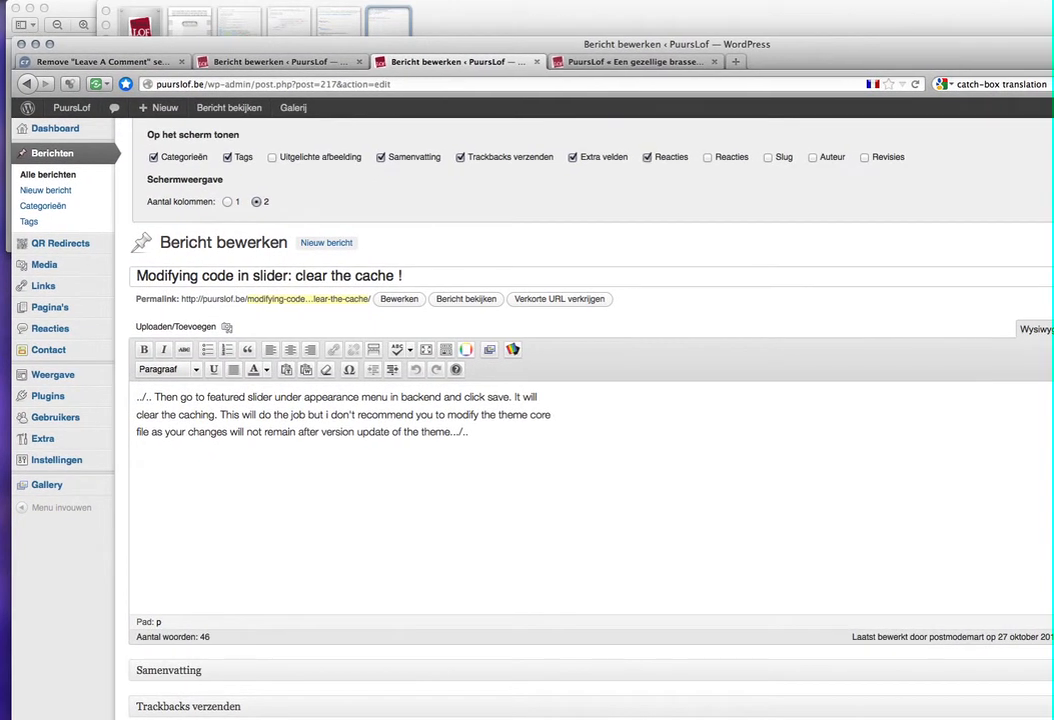
- Enable the Reacties (comments) box and bring its empty panel into view below the post
left_click(708, 156)
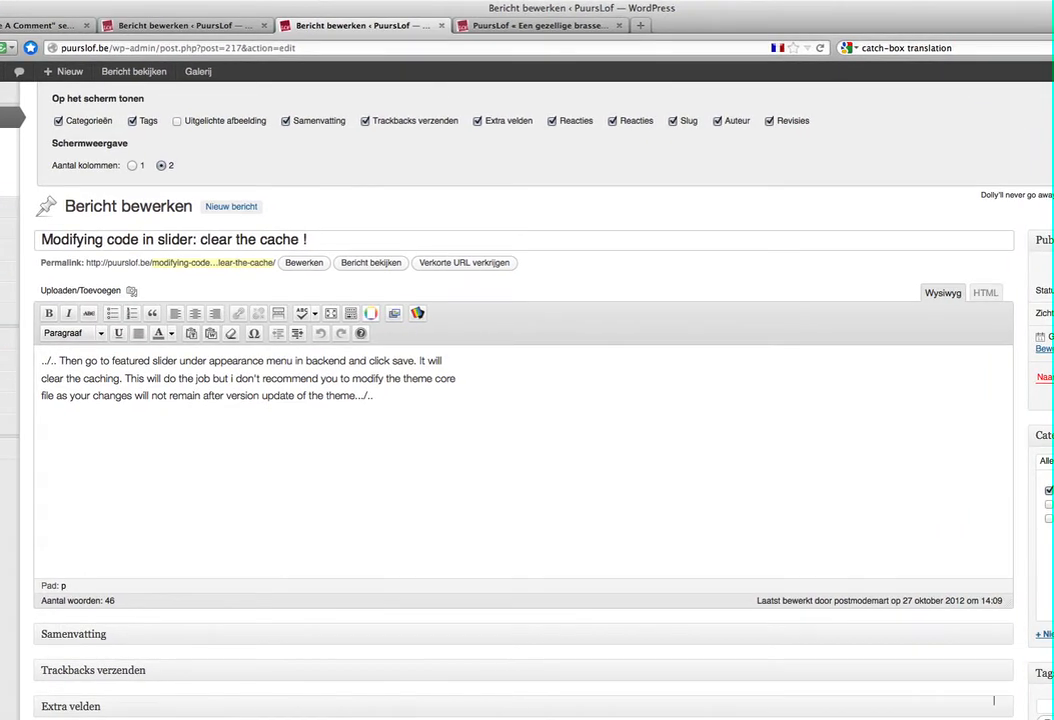
scroll("down", 3)
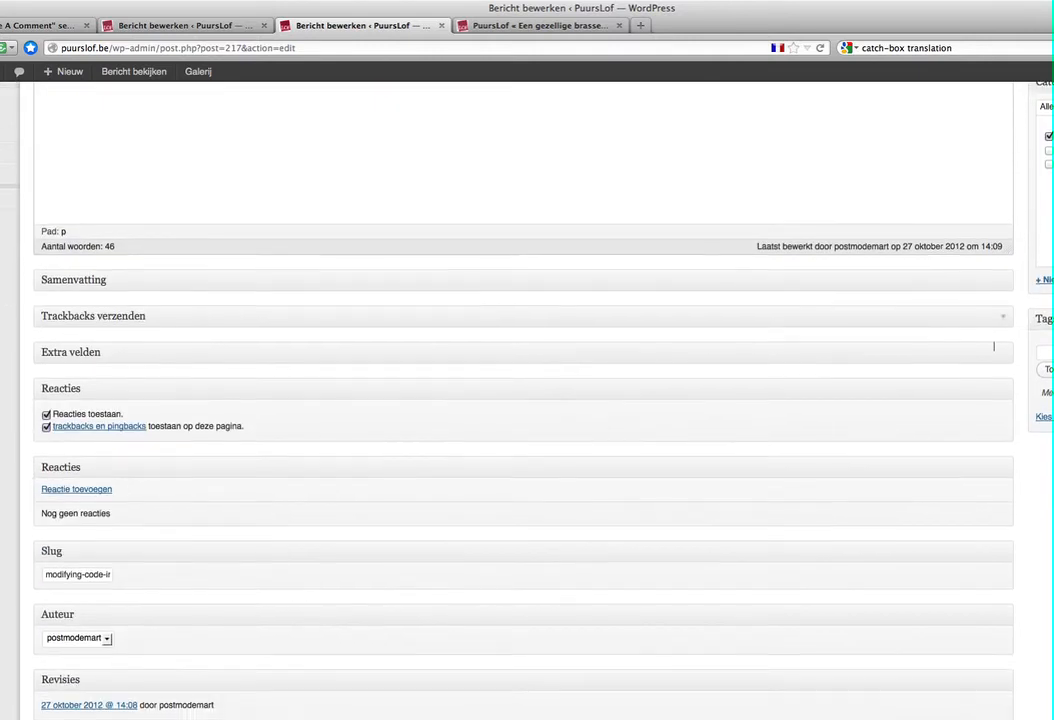